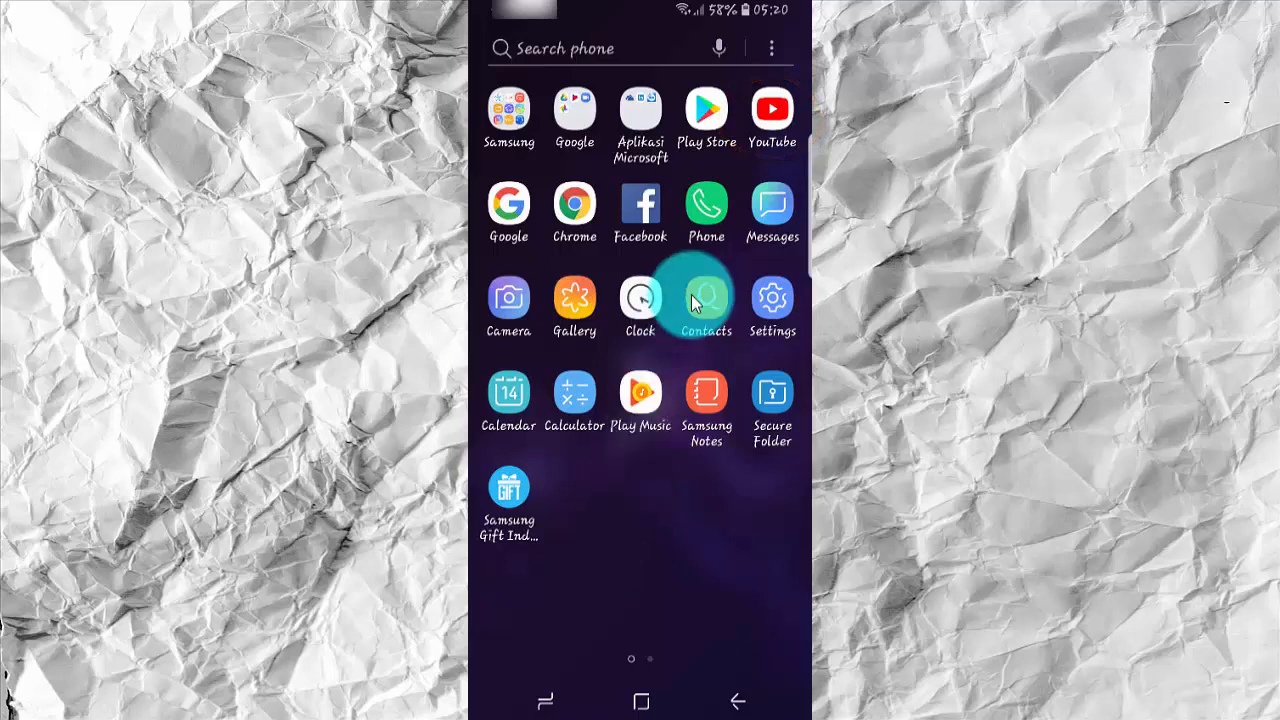
Step: Launch YouTube from the app drawer, landing on the home feed
left_click(771, 108)
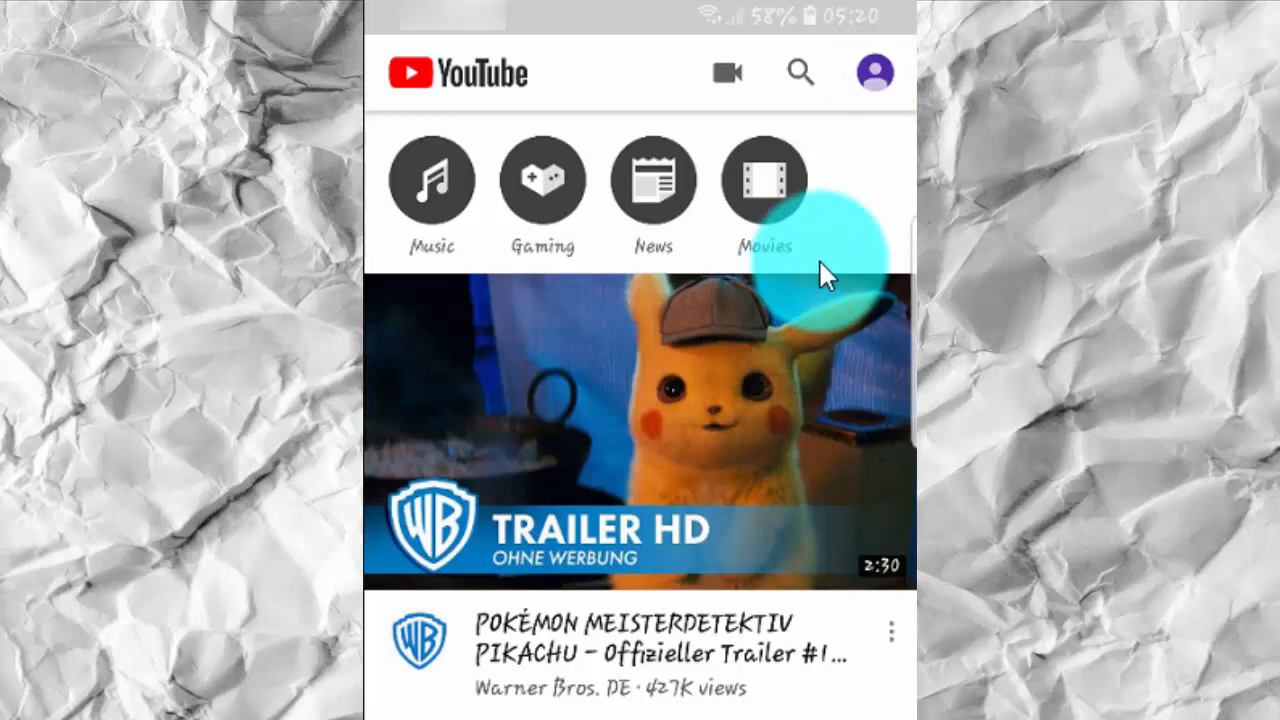
Step: Open YouTube Settings from the profile avatar's Account menu
left_click(872, 72)
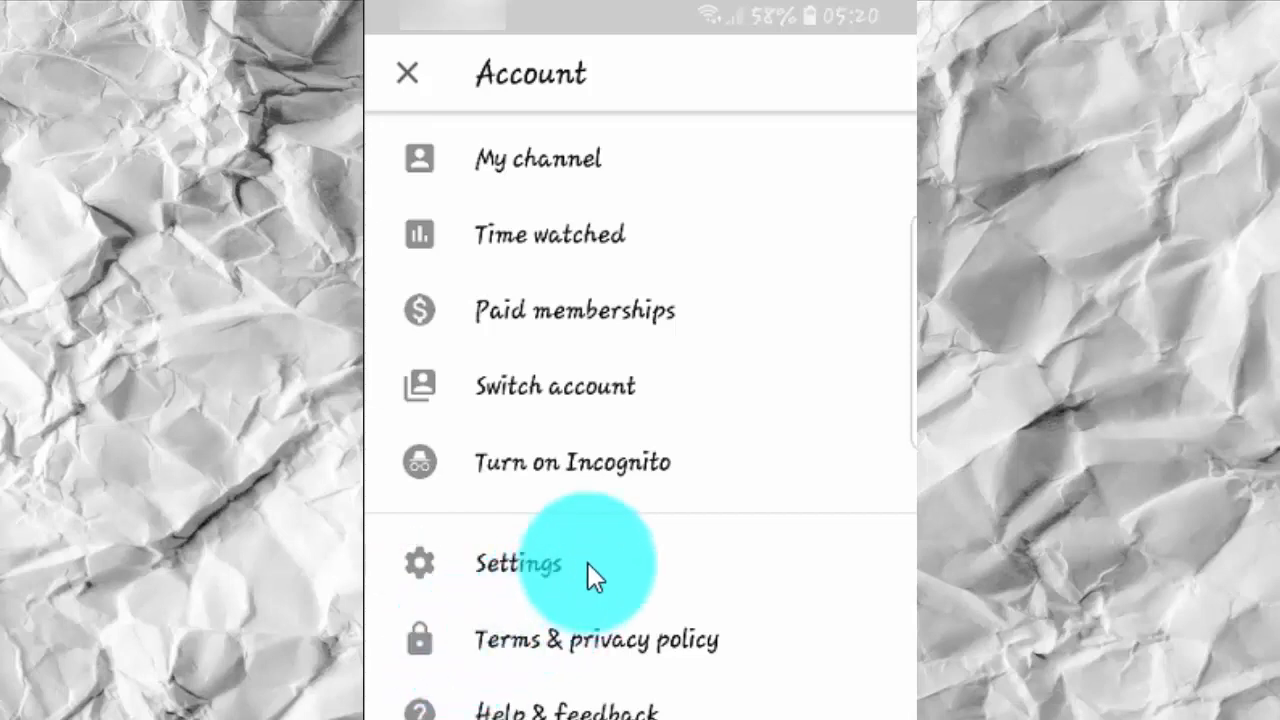
left_click(518, 564)
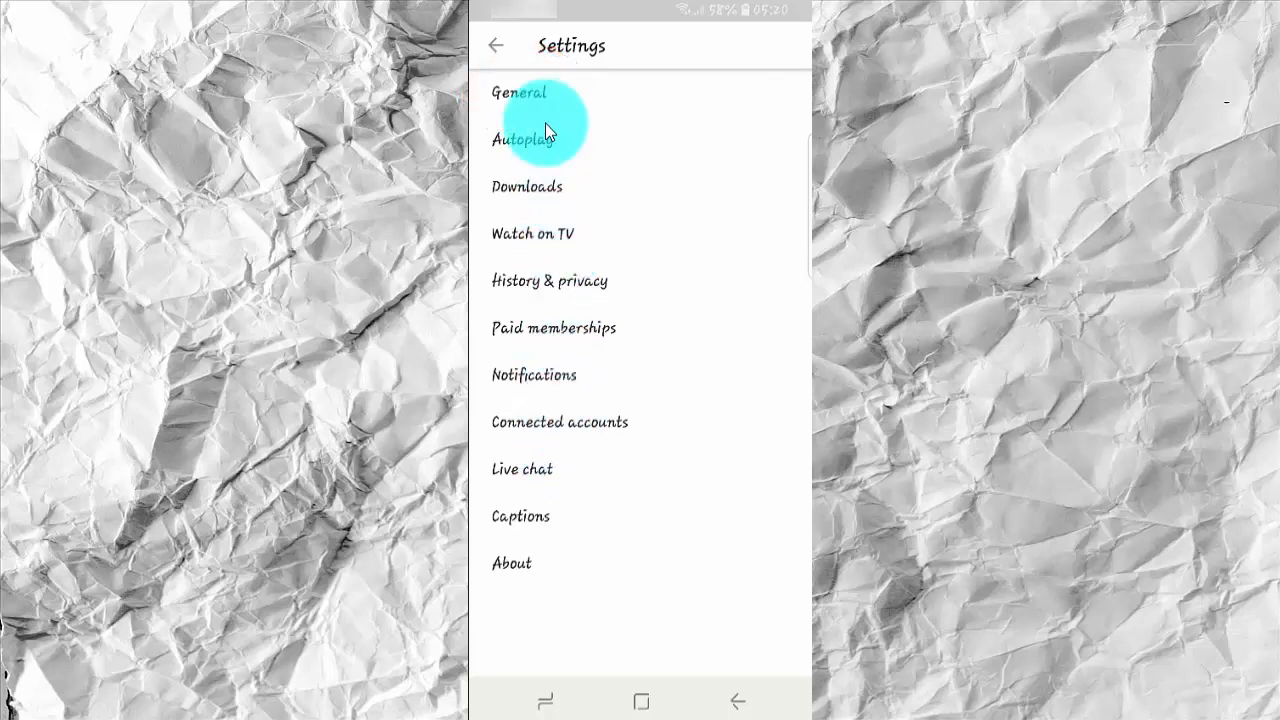
Step: Open General settings and scroll down toward 'Enable stats for nerds'
left_click(519, 92)
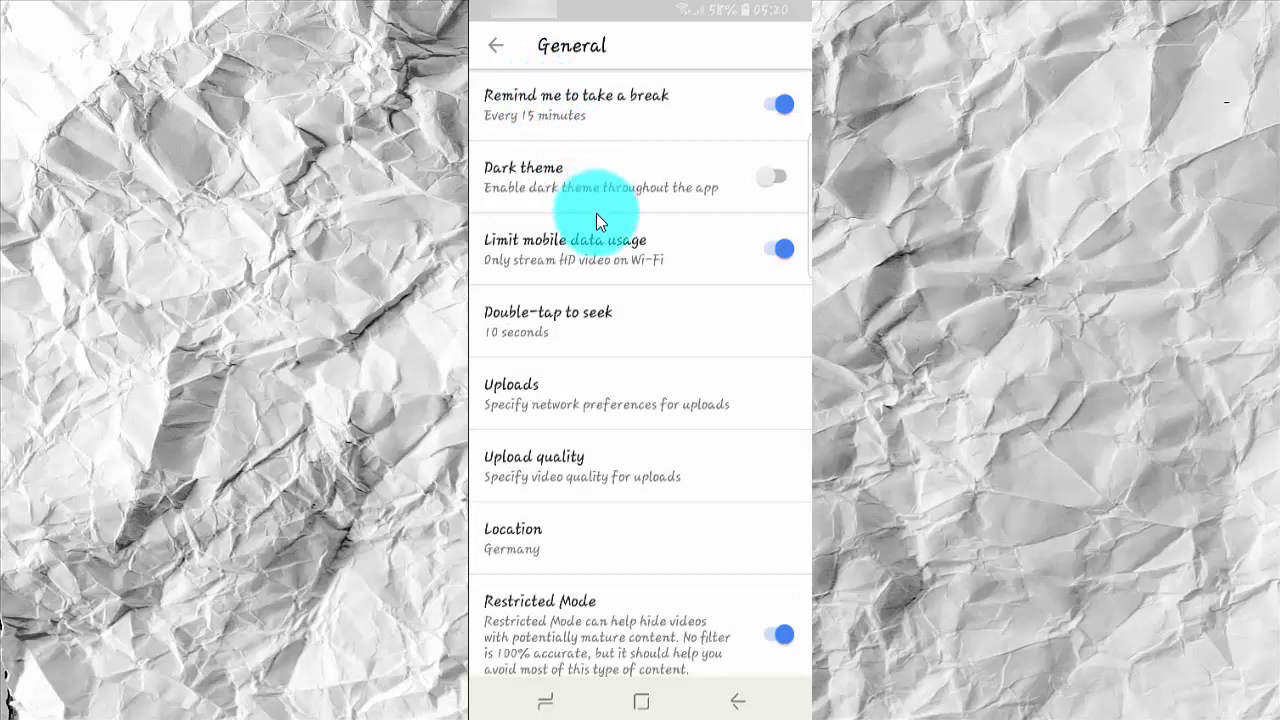
scroll("down", 3)
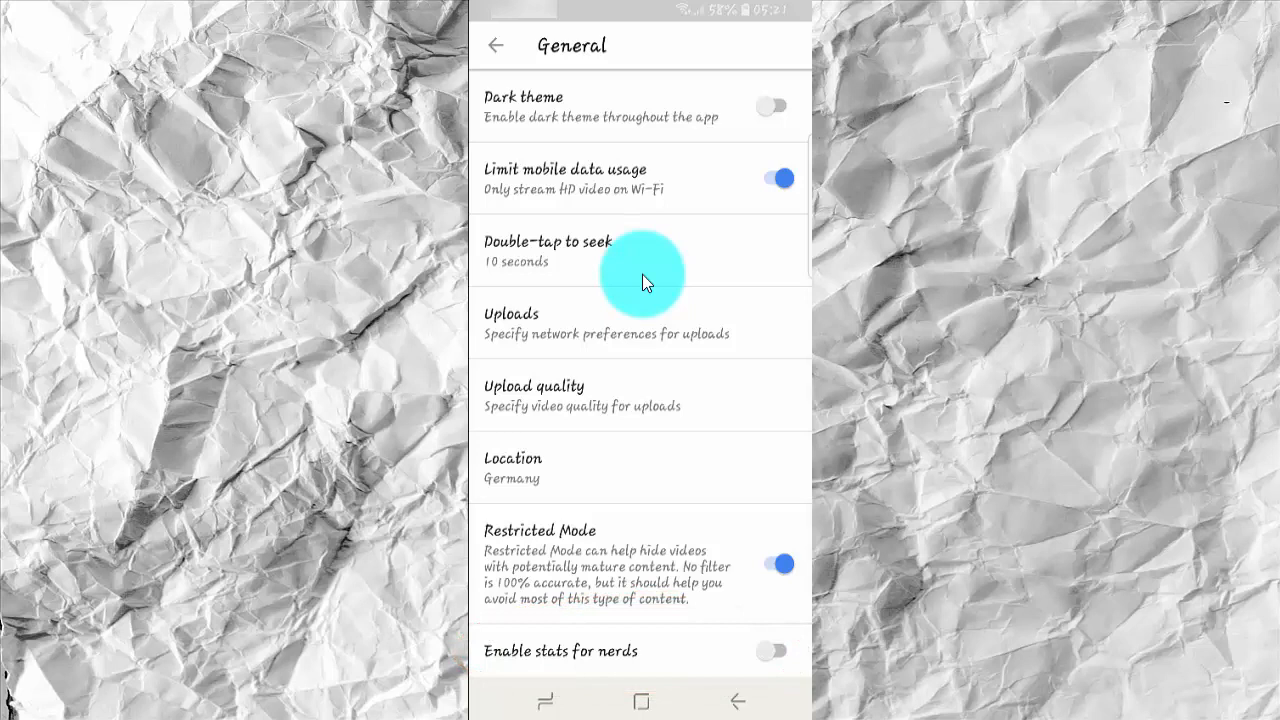
Step: Leave 'Enable stats for nerds' switched on (blue), then go back from Settings
left_click(779, 651)
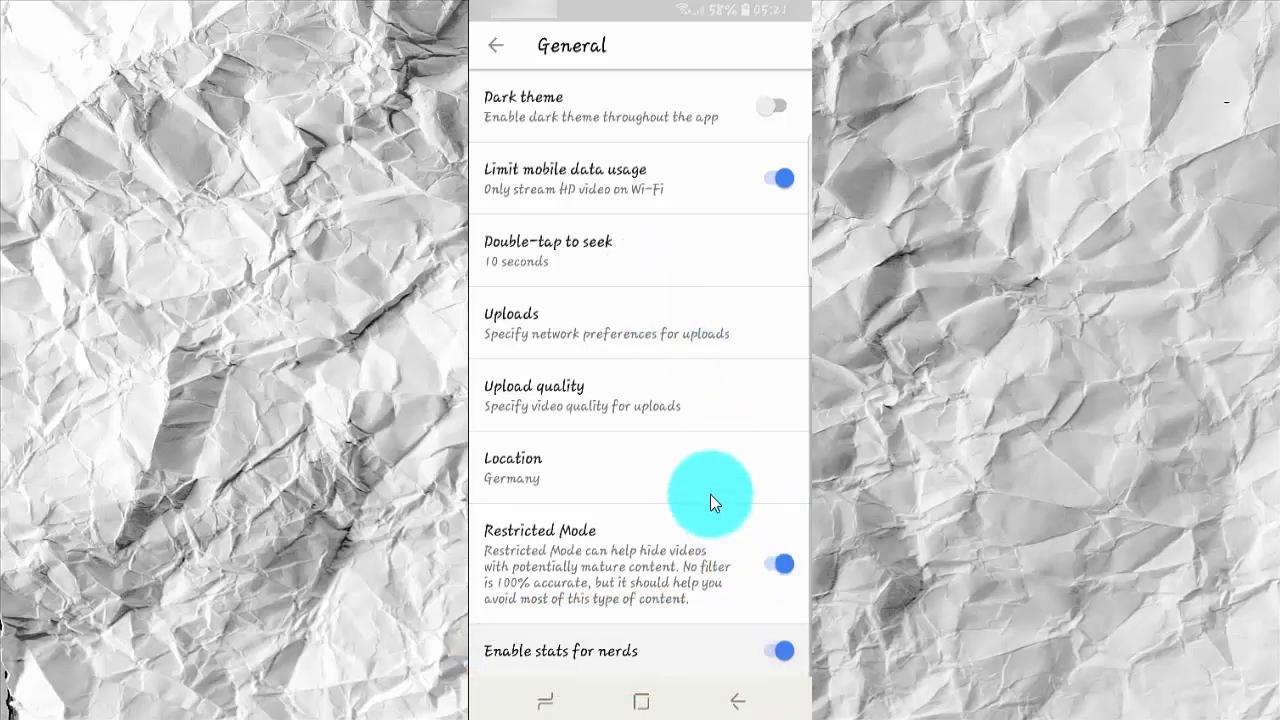
mouse_move(714, 527)
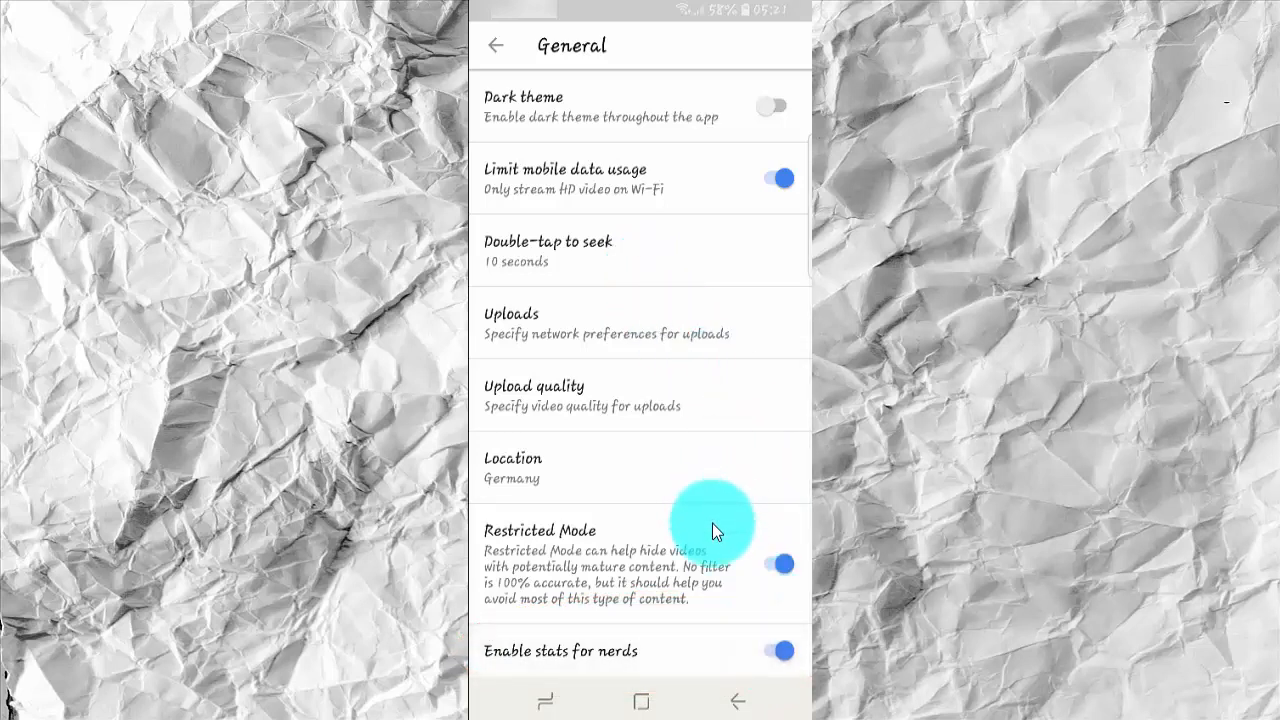
left_click(780, 651)
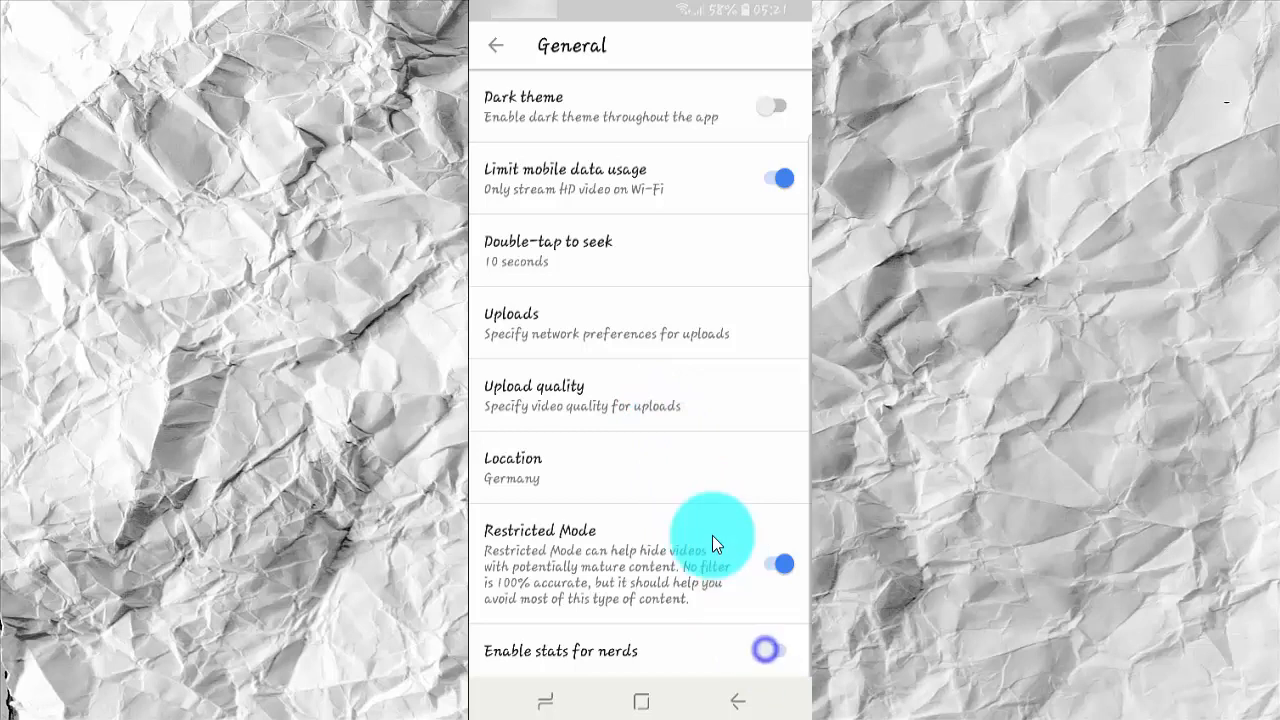
left_click(770, 652)
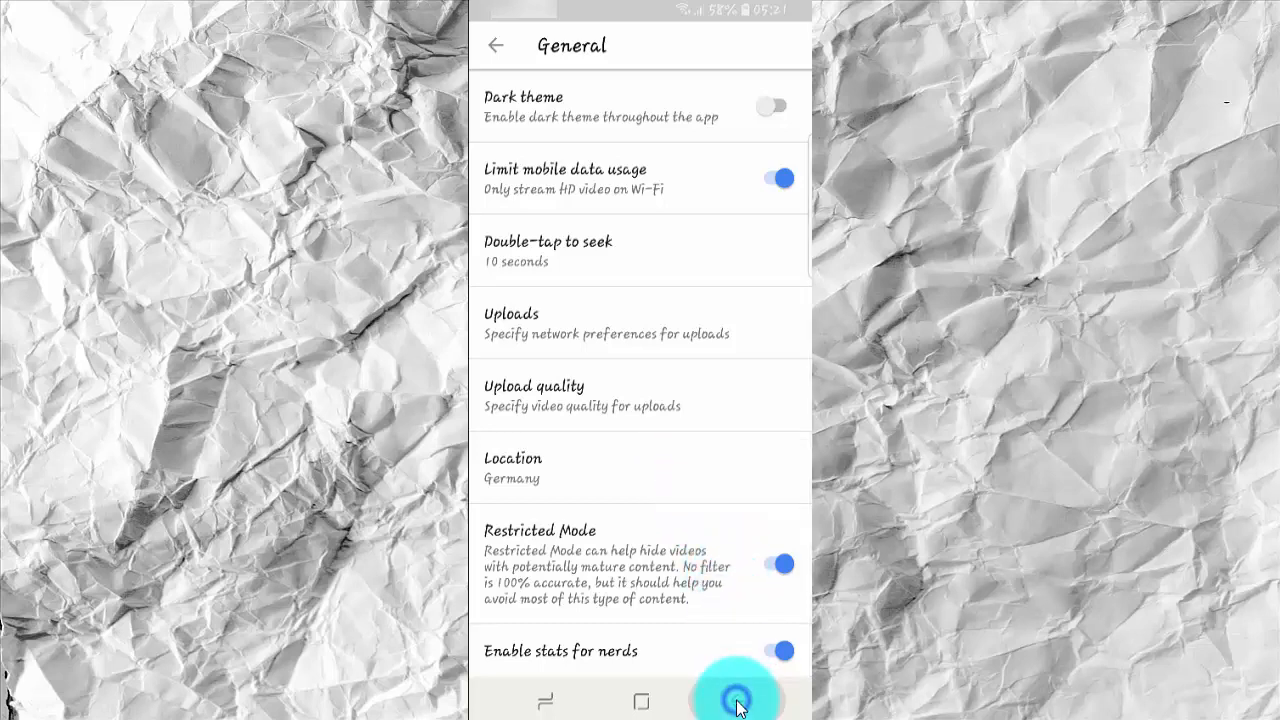
left_click(499, 45)
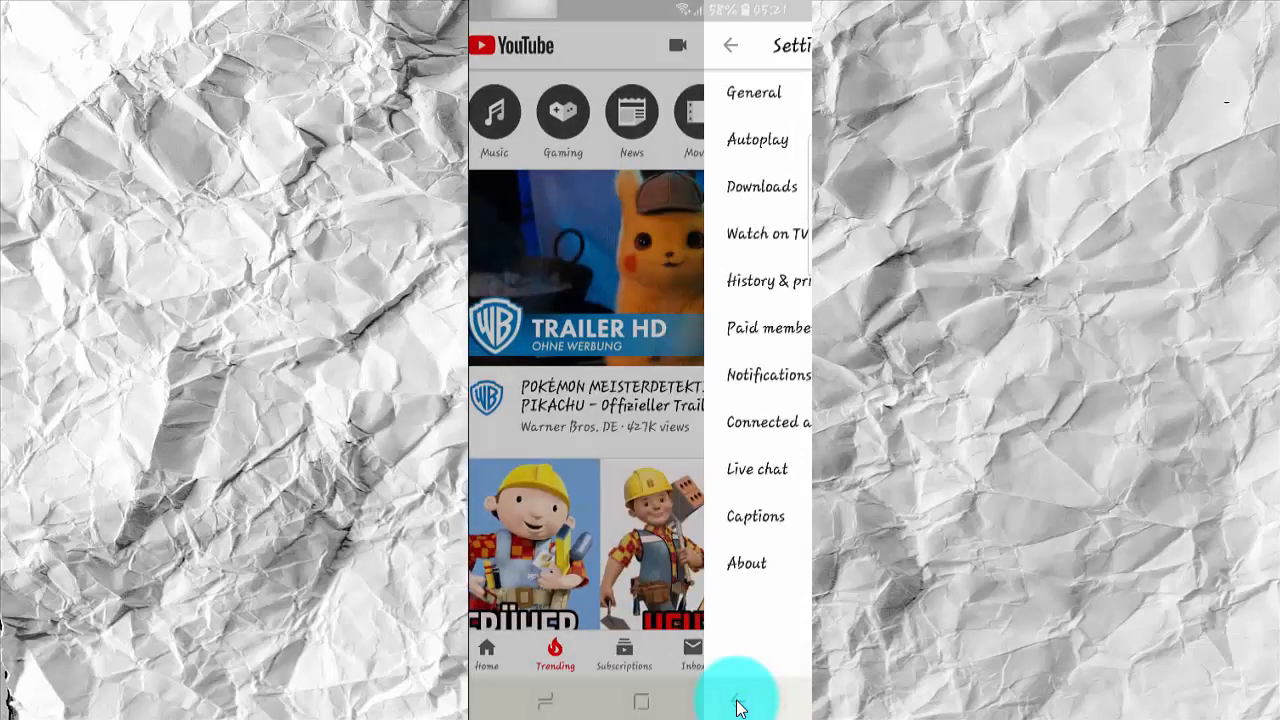